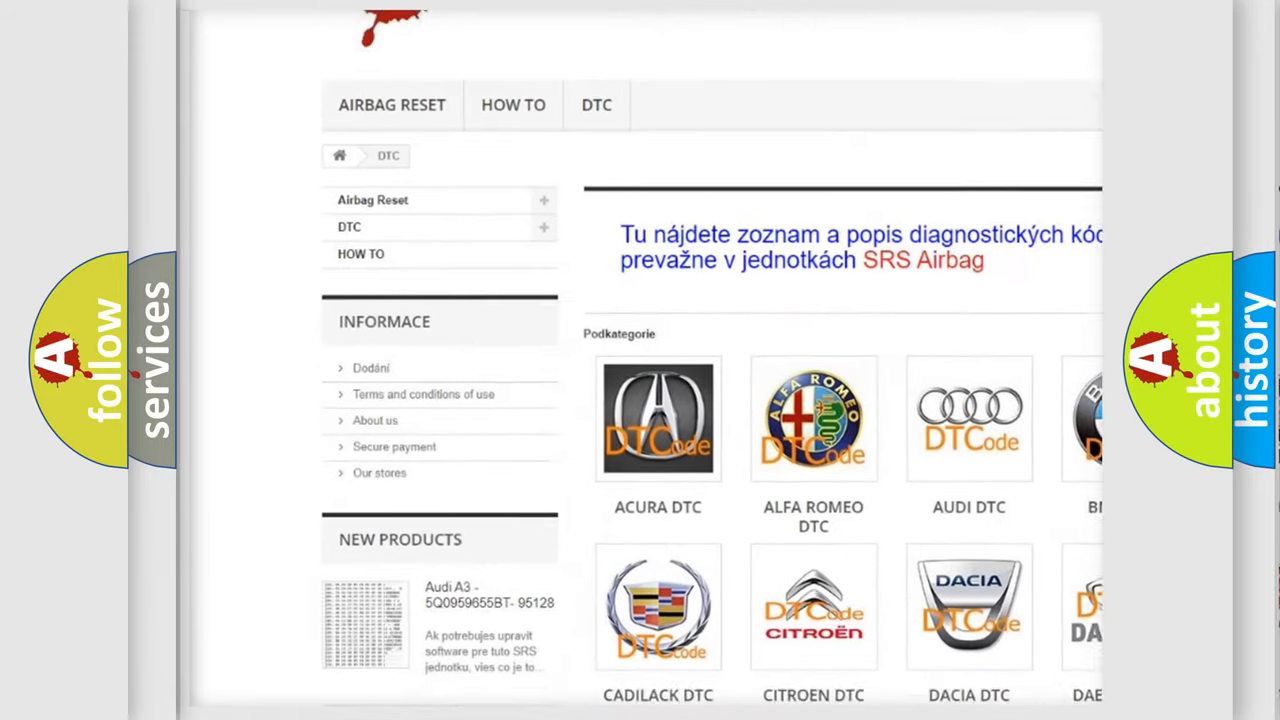
scroll("down", 3)
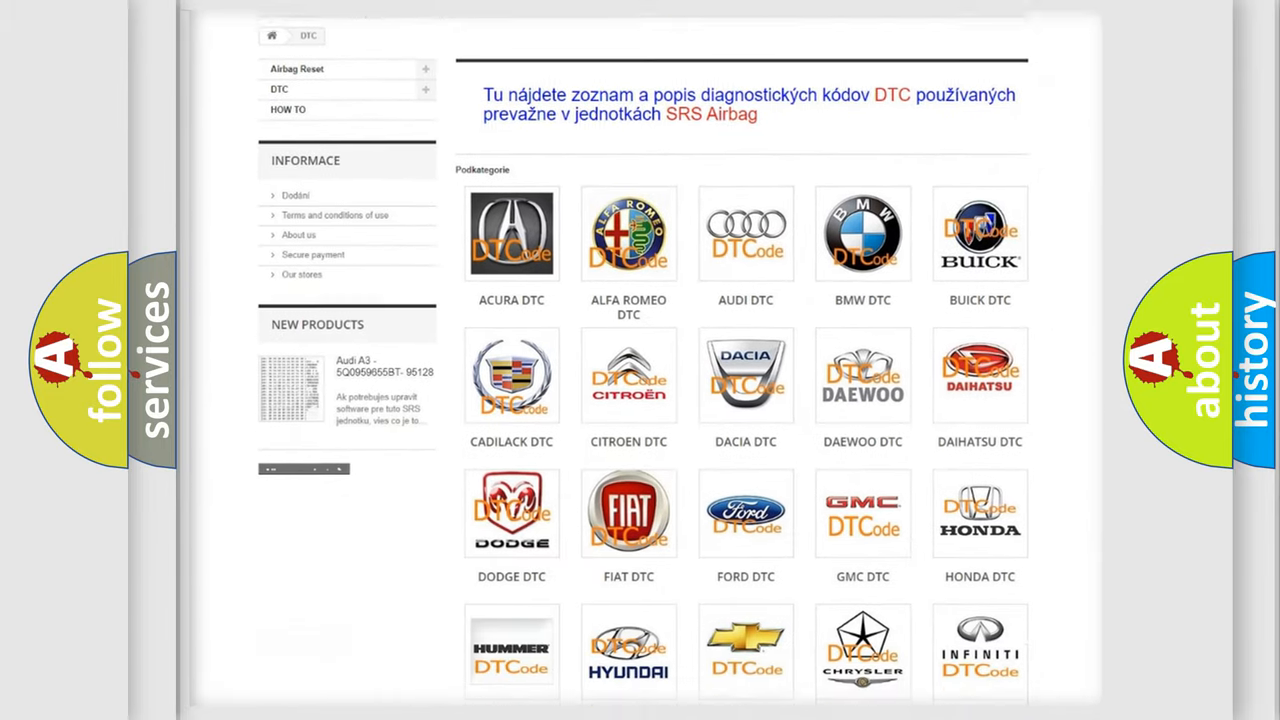
scroll("down", 3)
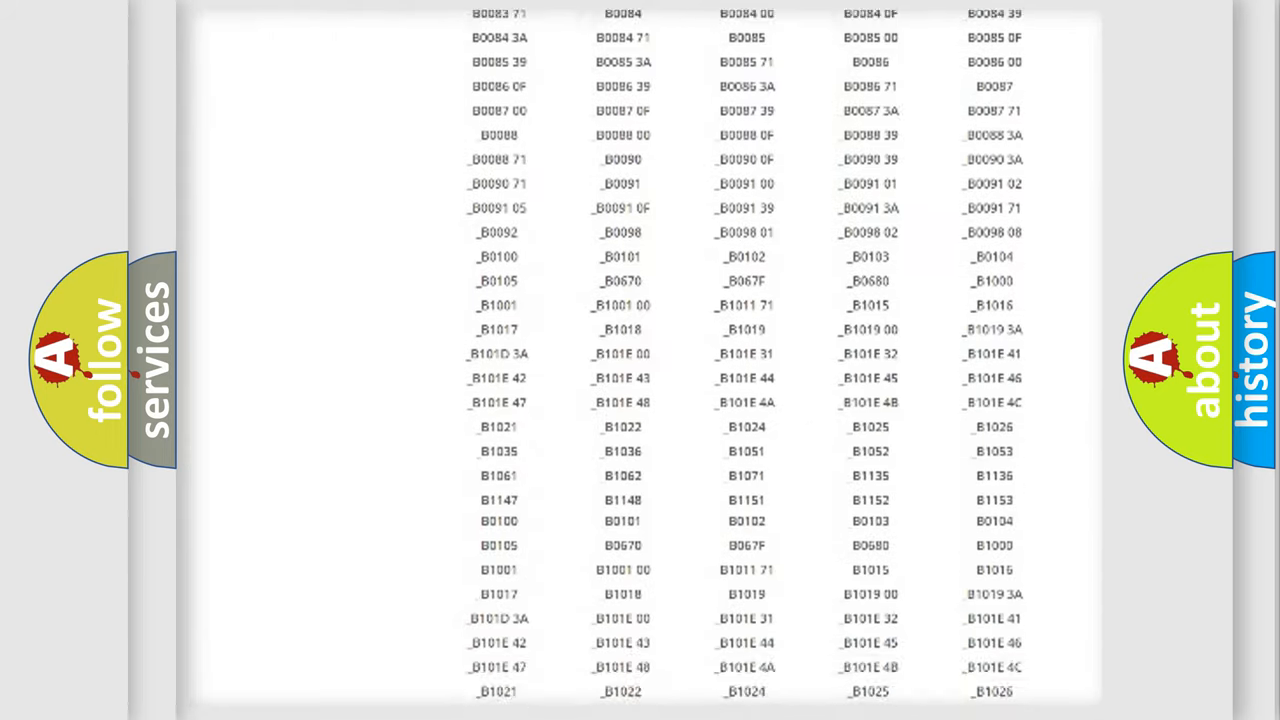
scroll("down", 3)
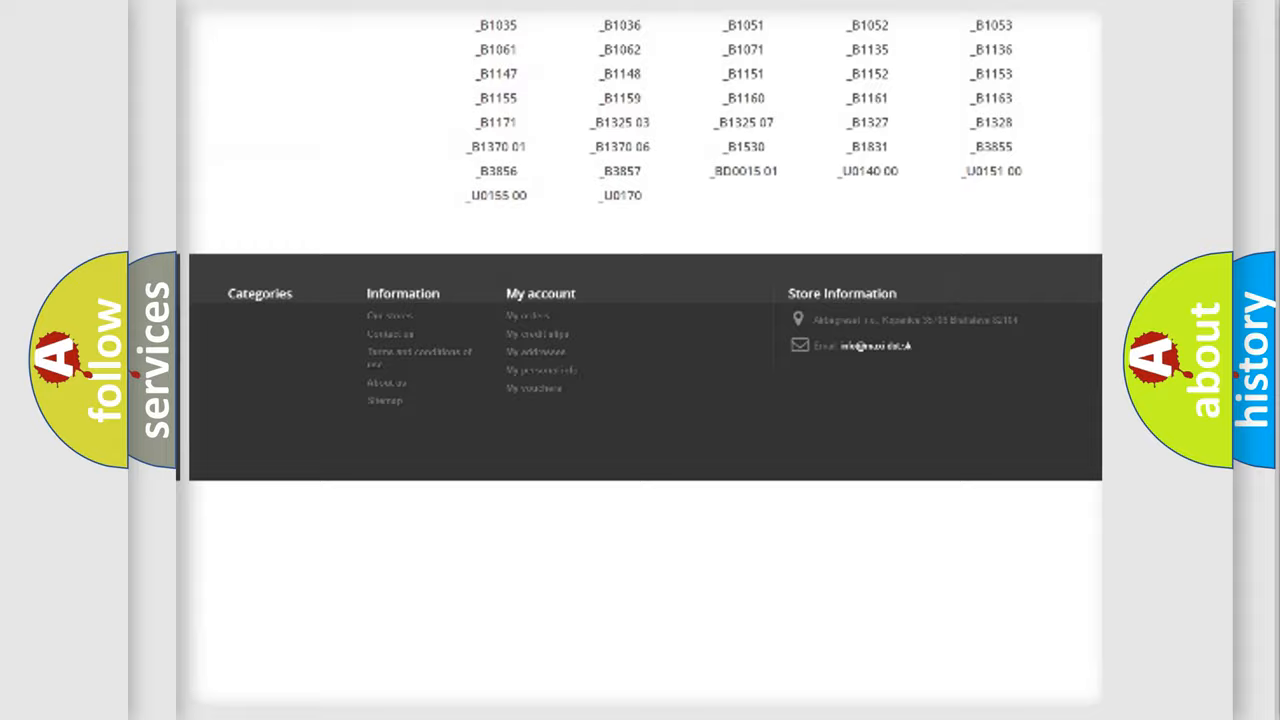
scroll("up", 3)
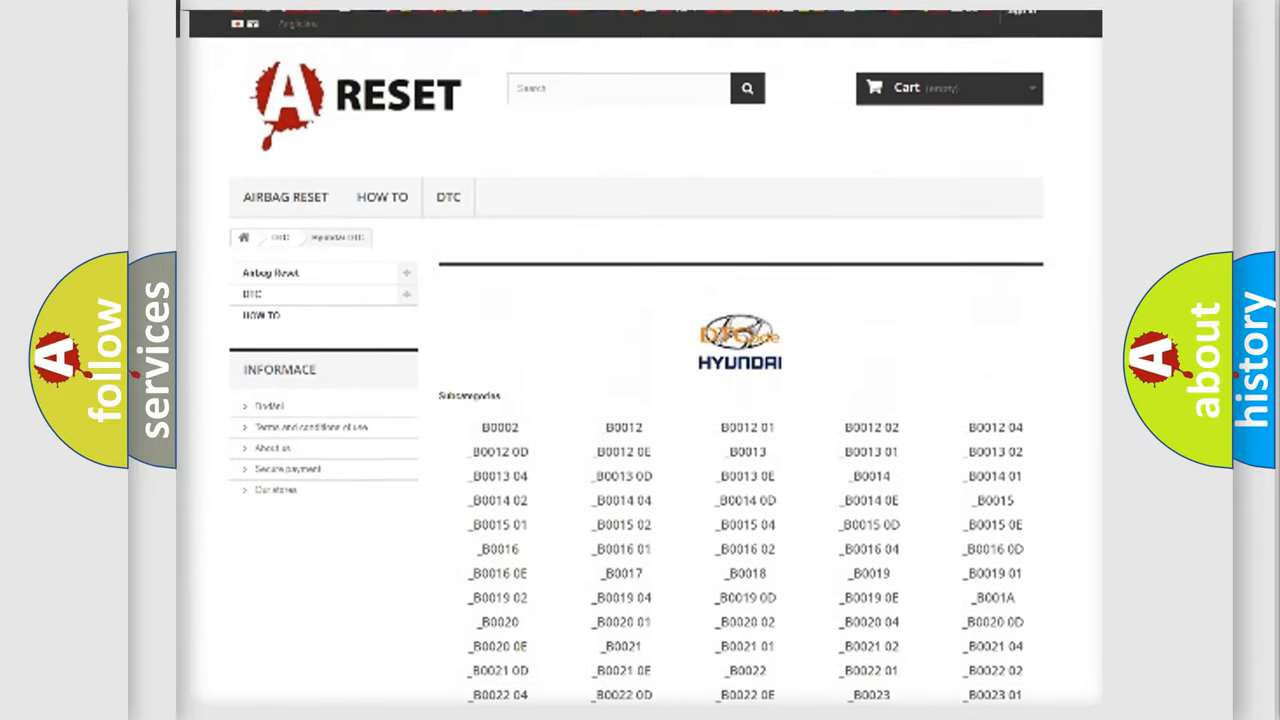
scroll("up", 3)
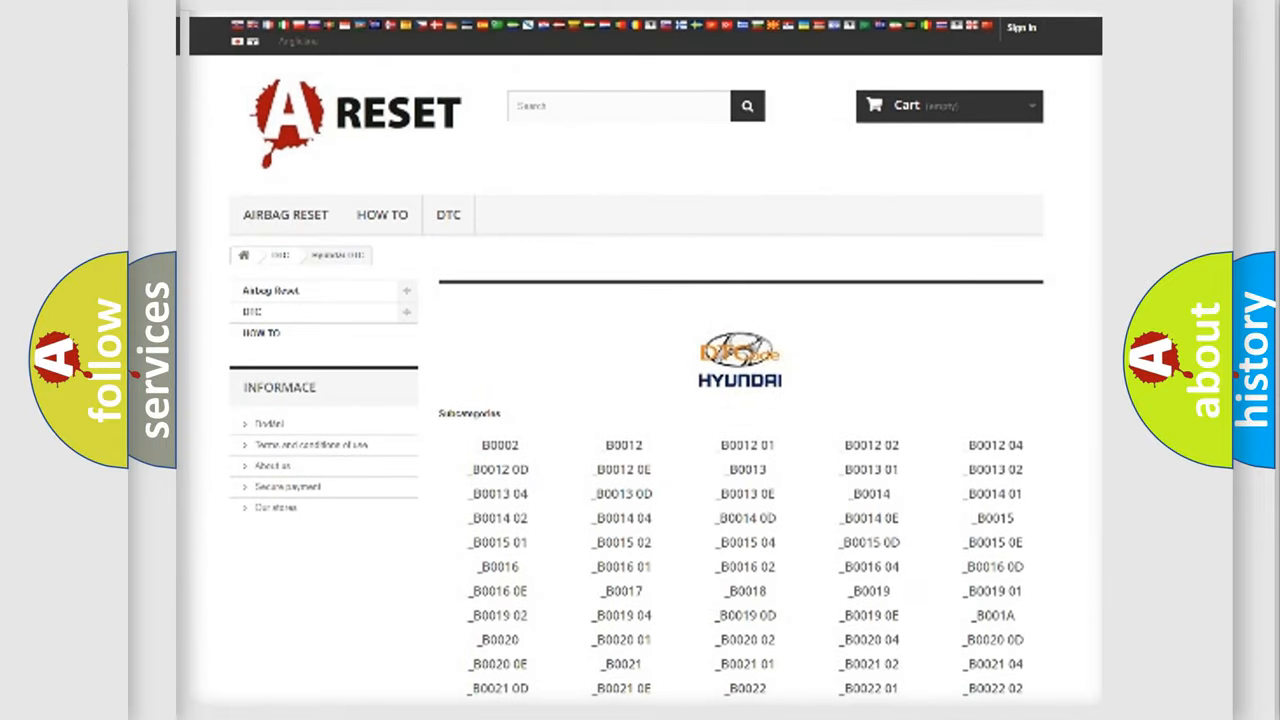